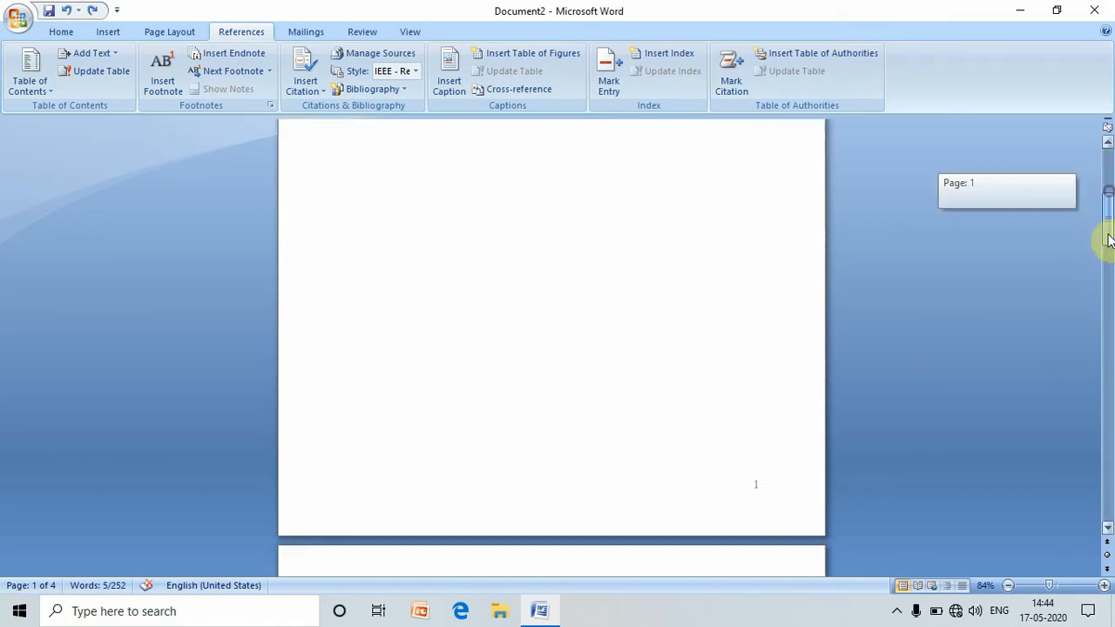
Step: Scroll down to the Chapter 1 Methodology table of IEEE 754 formats
{"action": "scroll", "scroll_direction": "down", "scroll_amount": 3}
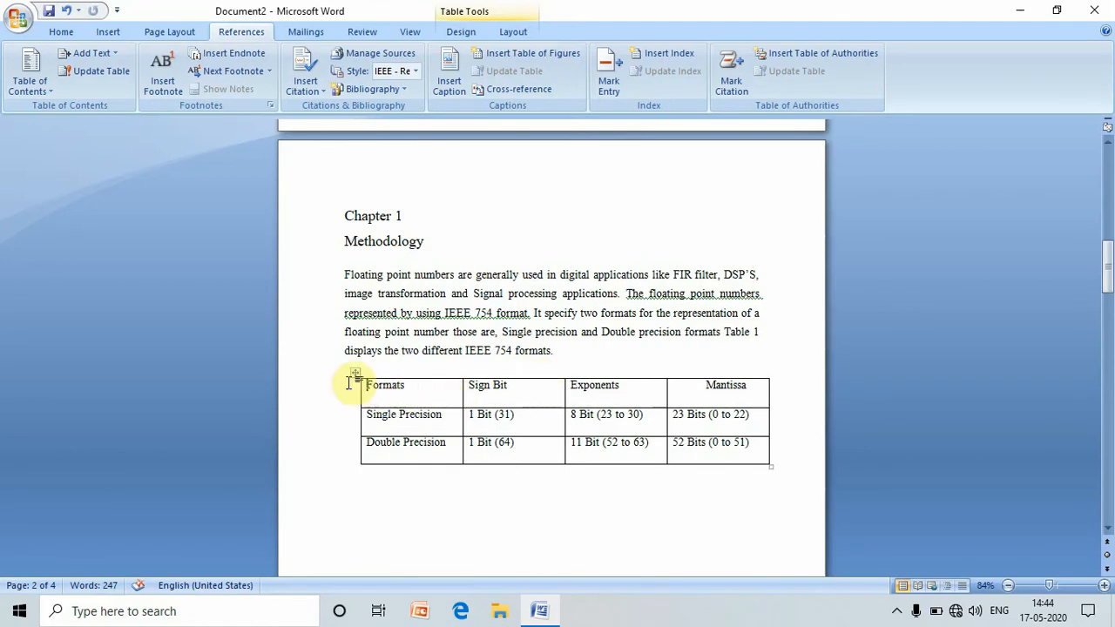
Step: Caption the Chapter 1 formats table 'Table 1 Two different IEEE 754 formats'
{"action": "left_click", "coordinate": [355, 378]}
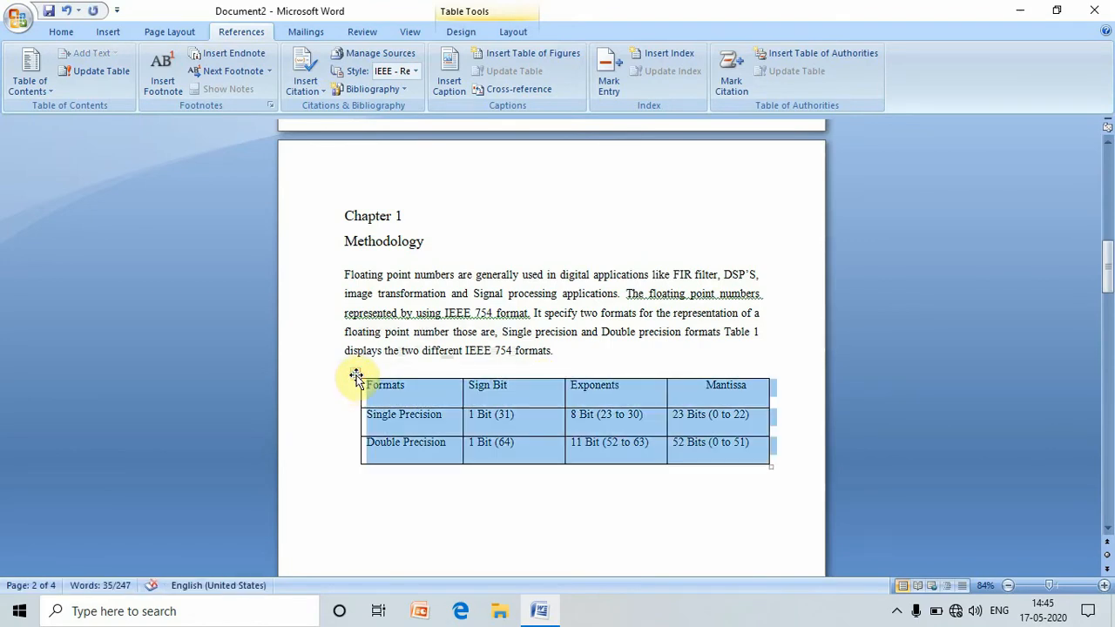
{"action": "mouse_move", "coordinate": [241, 32]}
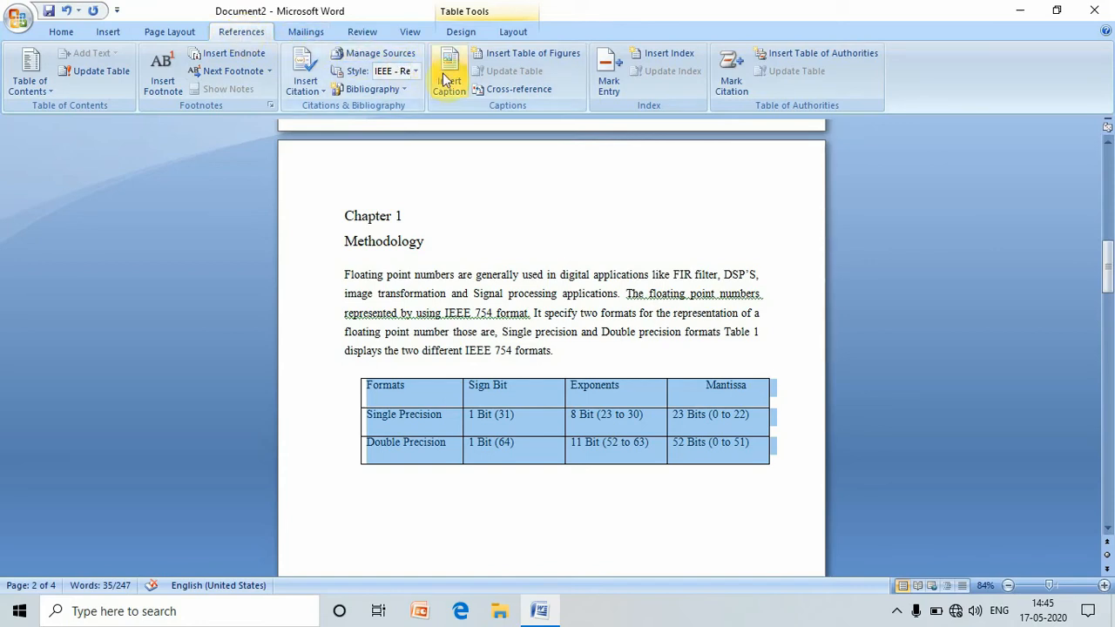
{"action": "left_click", "coordinate": [450, 74]}
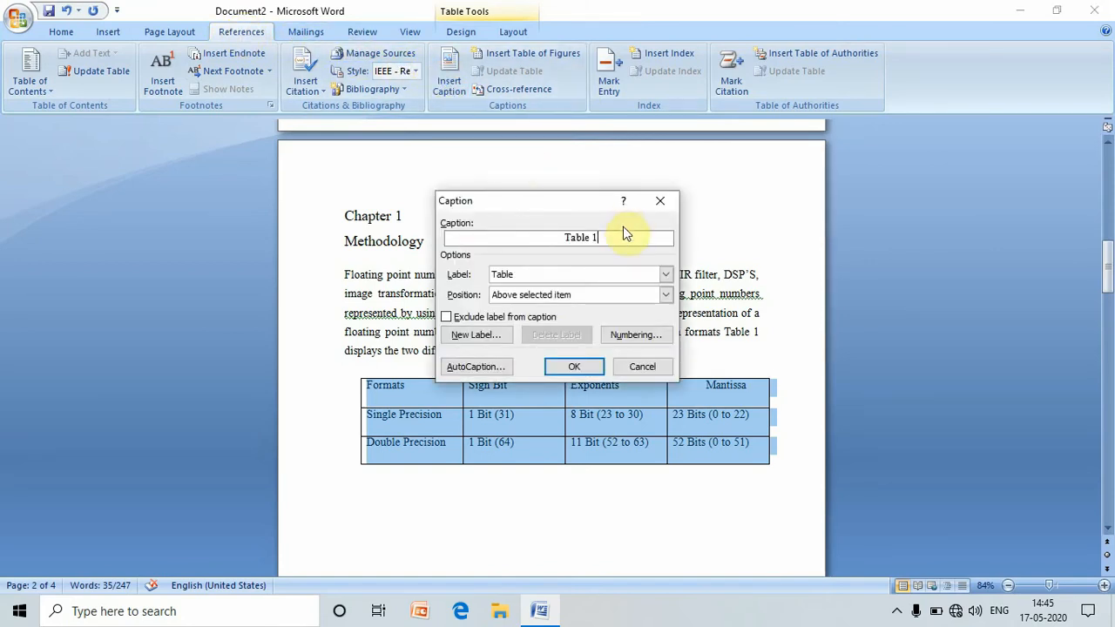
{"action": "mouse_move", "coordinate": [623, 243]}
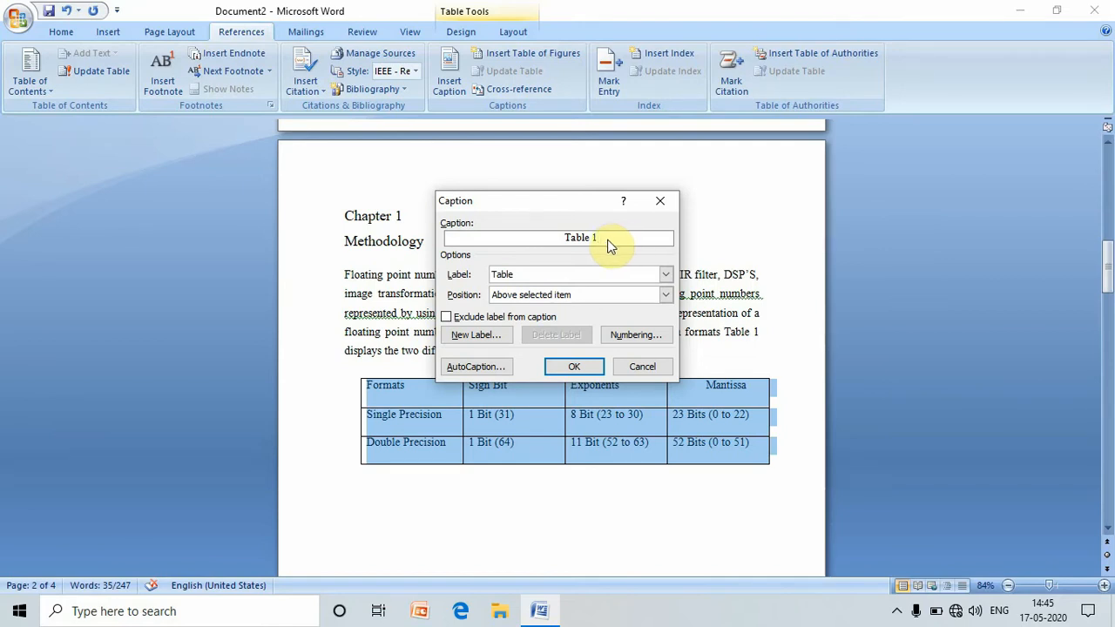
{"action": "type", "text": "Two different IEEE 754 formats"}
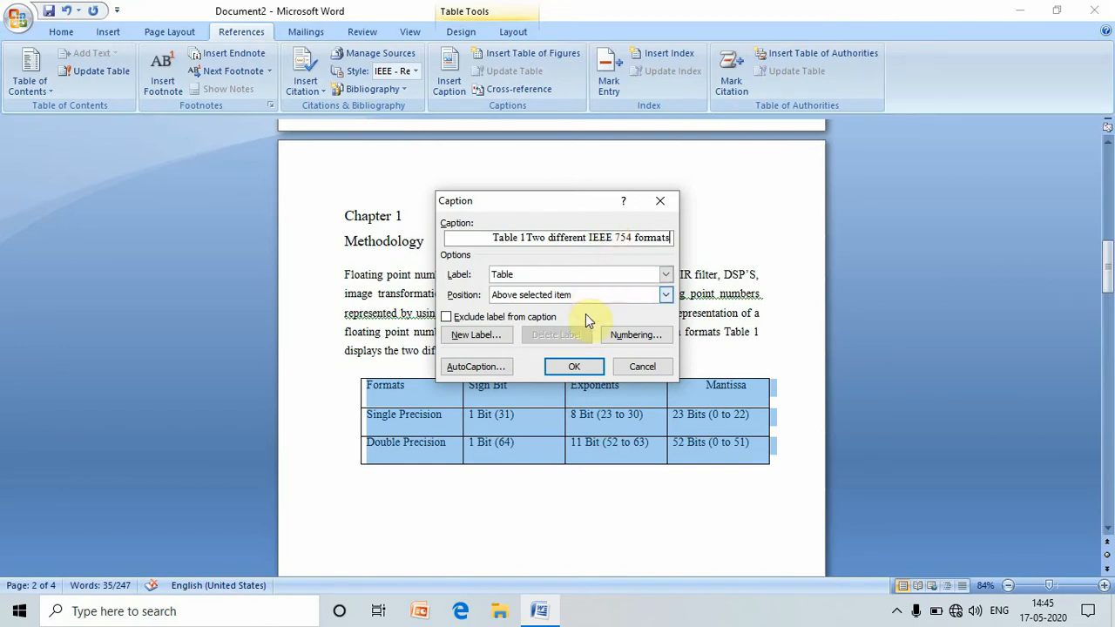
{"action": "left_click", "coordinate": [573, 366]}
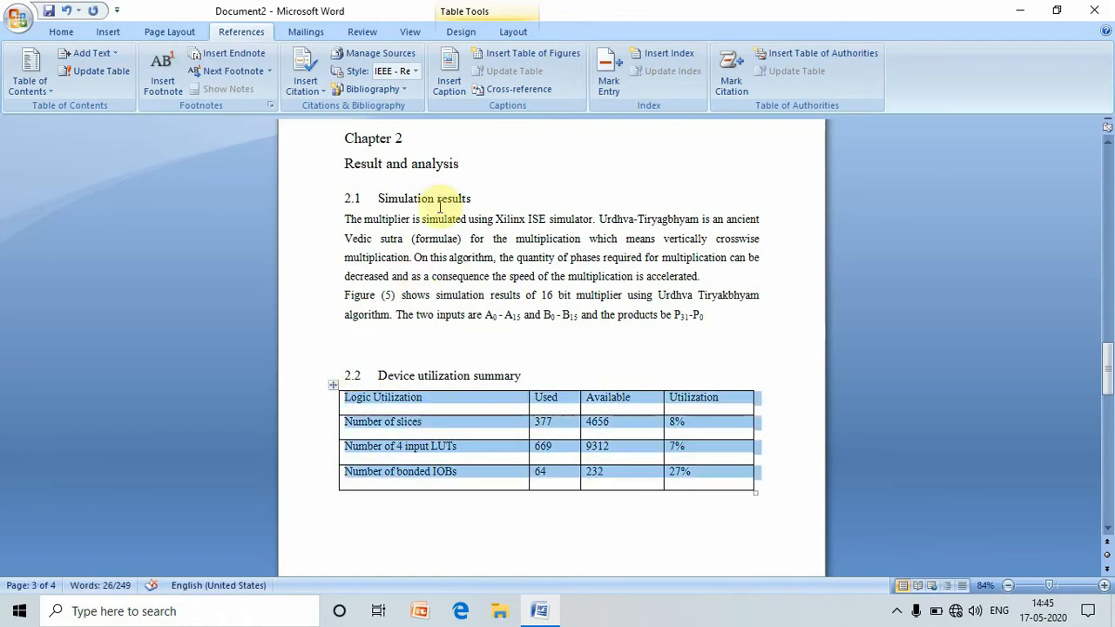
Step: Caption the Chapter 2 table 'Table 2 Device utilization summary (estimated)'
{"action": "left_click", "coordinate": [449, 73]}
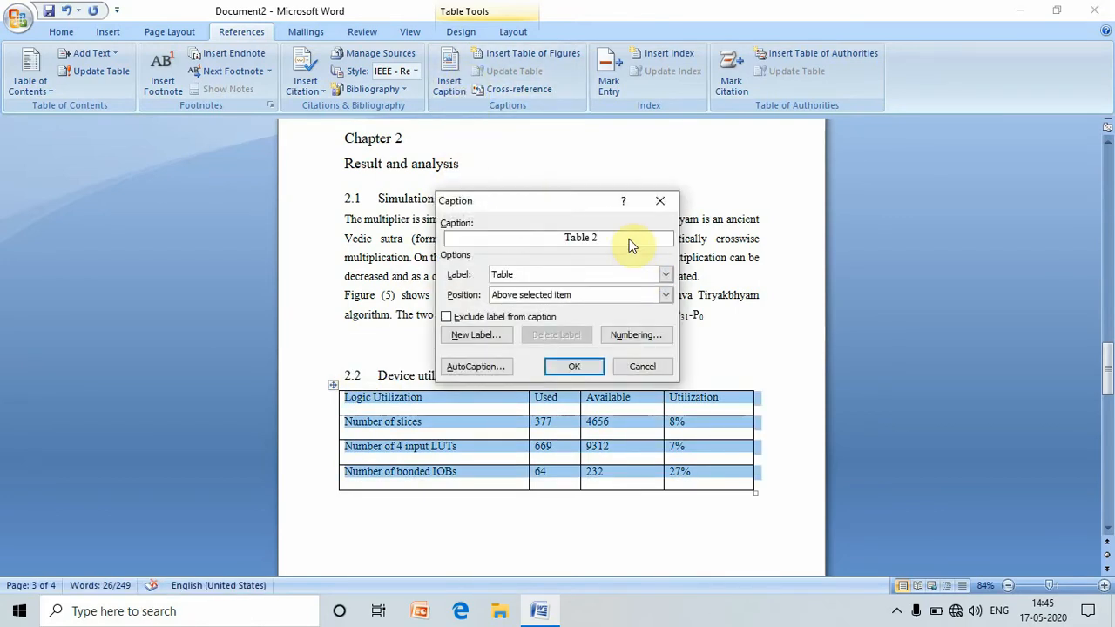
{"action": "type", "text": "Device utilization summary (estimated)"}
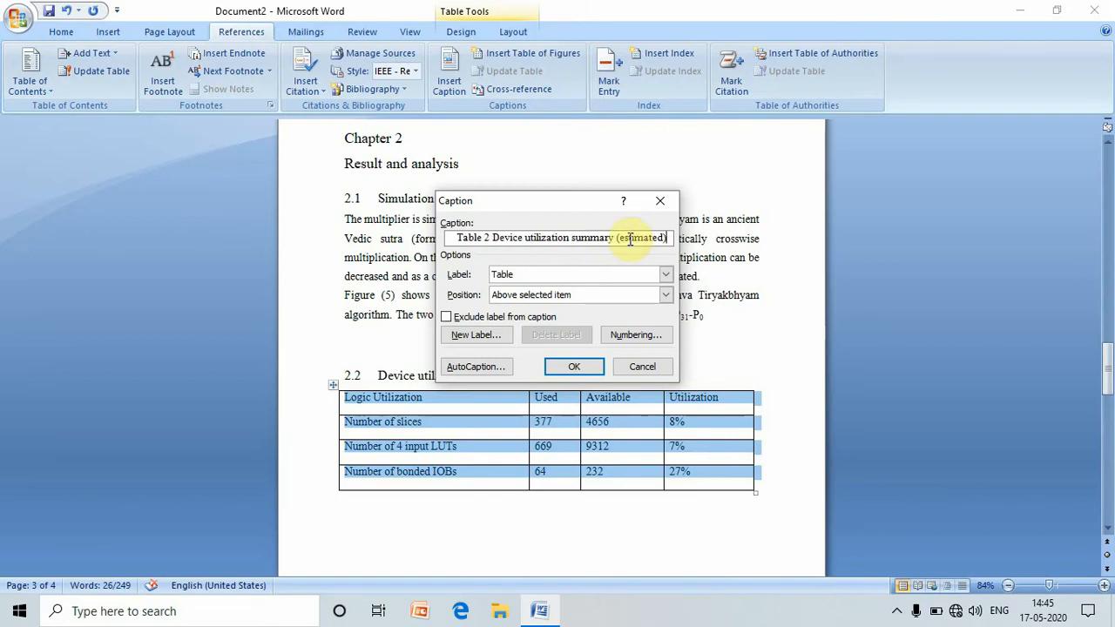
{"action": "left_click", "coordinate": [575, 366]}
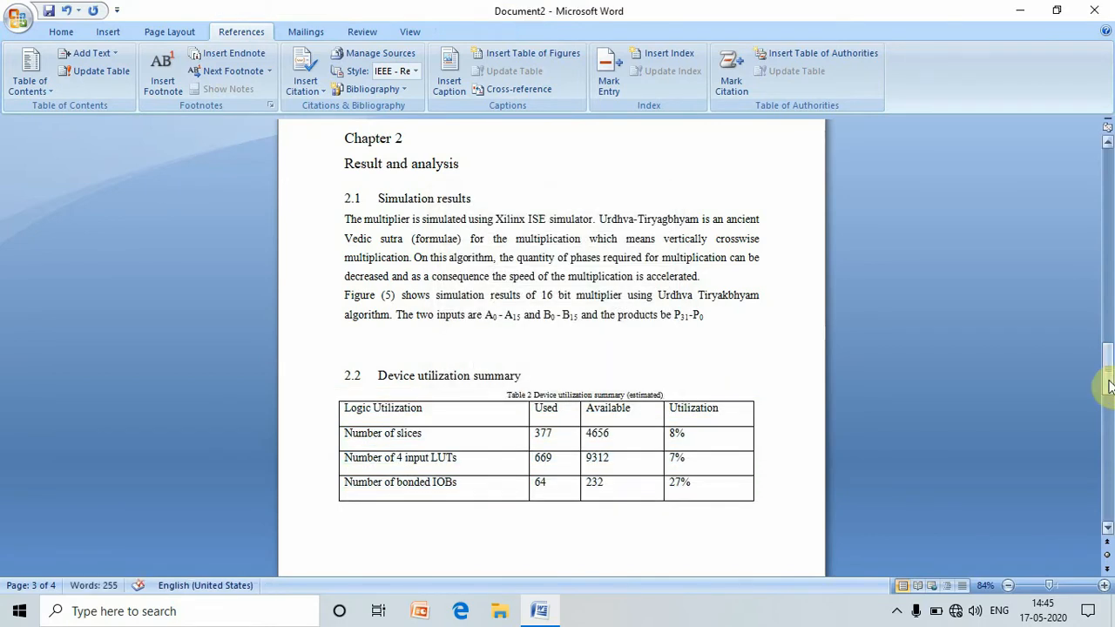
{"action": "scroll", "scroll_direction": "down", "scroll_amount": 3}
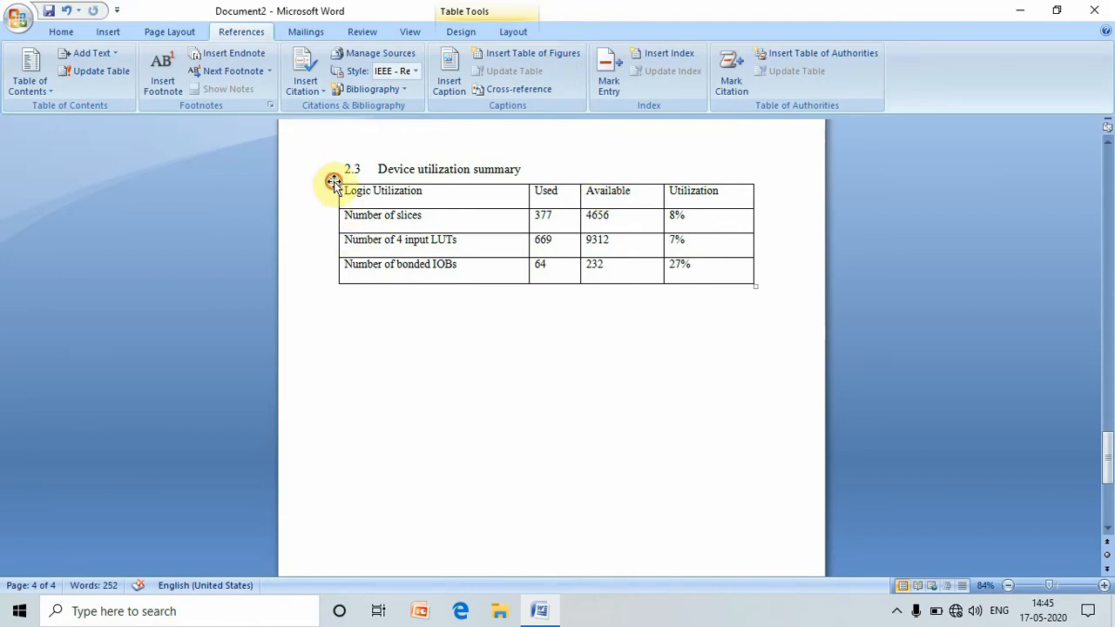
Step: Caption the section 2.3 table 'Table 3 Device utilization summary'
{"action": "left_click", "coordinate": [450, 70]}
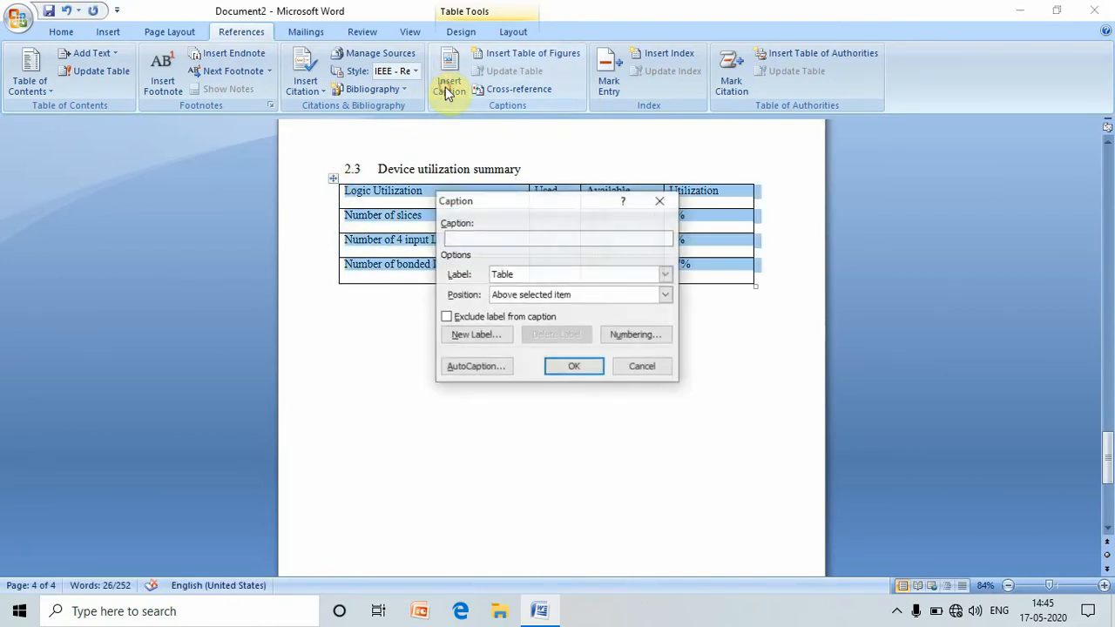
{"action": "left_click", "coordinate": [557, 237]}
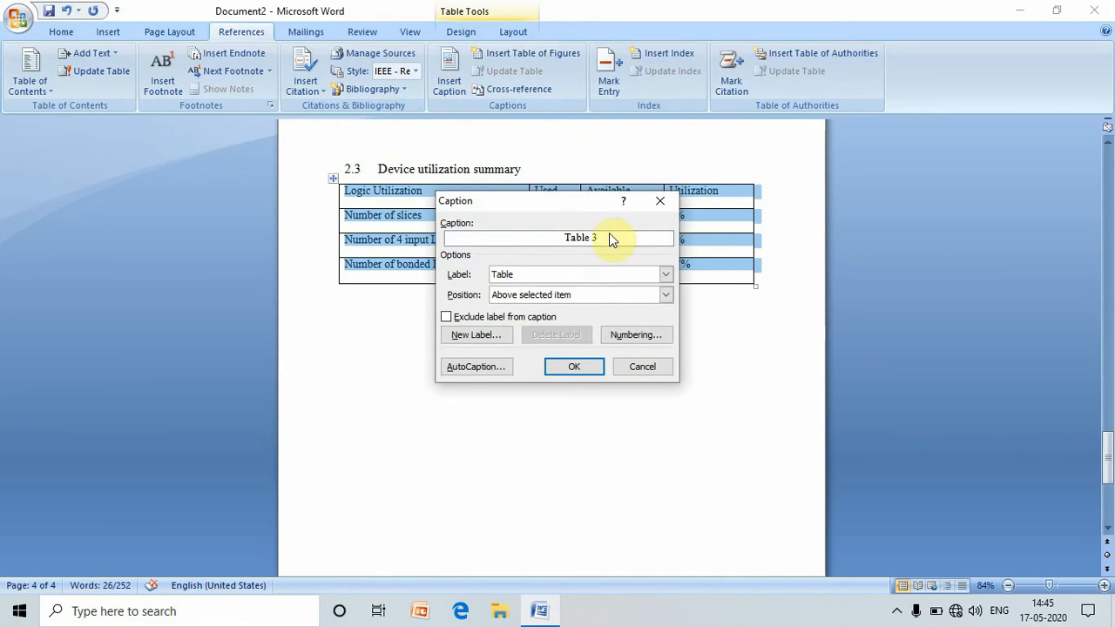
{"action": "type", "text": "Device utilization summary"}
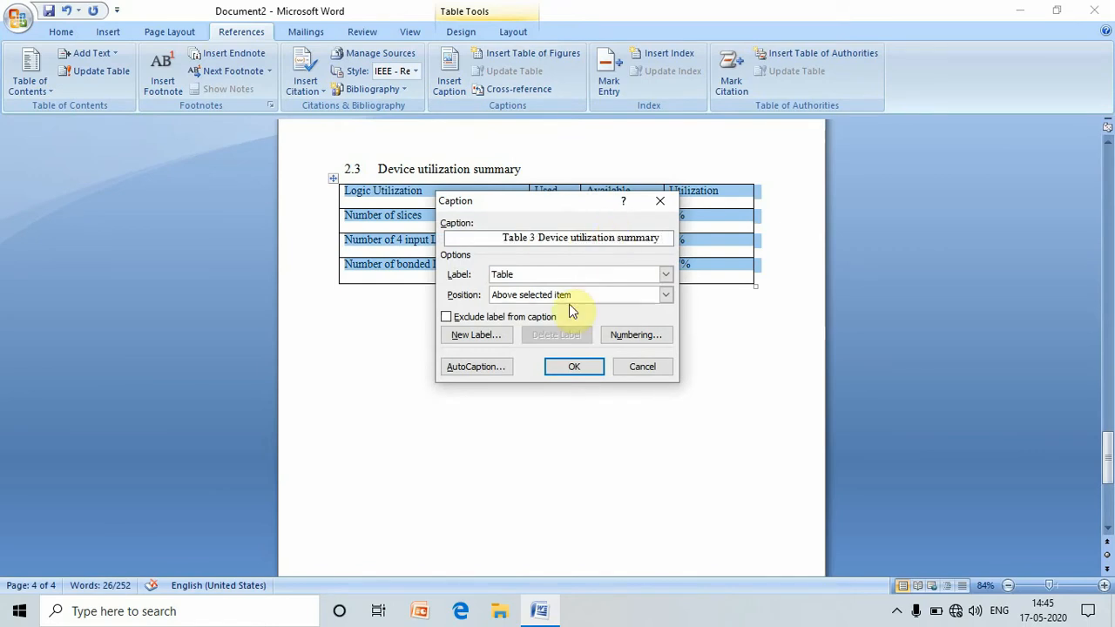
{"action": "left_click", "coordinate": [575, 366]}
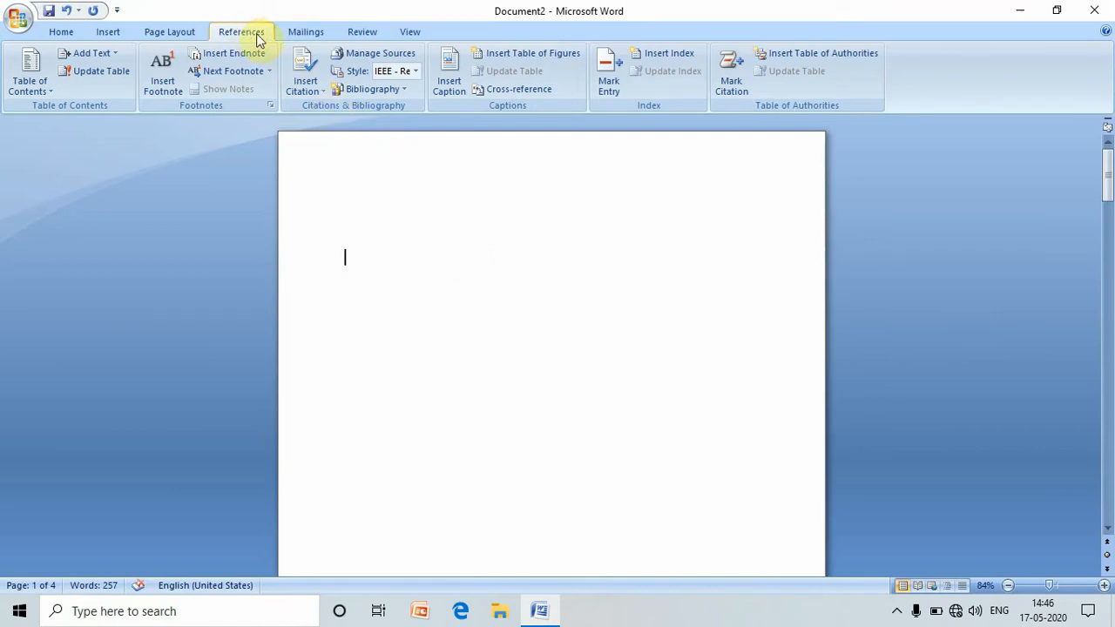
Step: Insert a list of Table captions with dotted leaders on the first page
{"action": "left_click", "coordinate": [533, 53]}
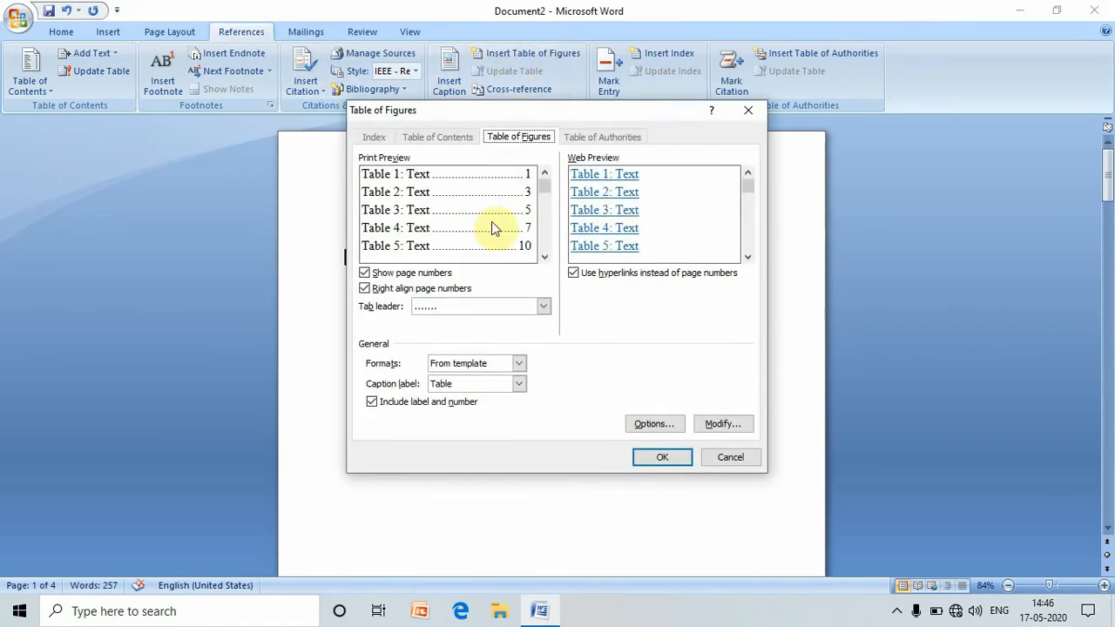
{"action": "mouse_move", "coordinate": [485, 334]}
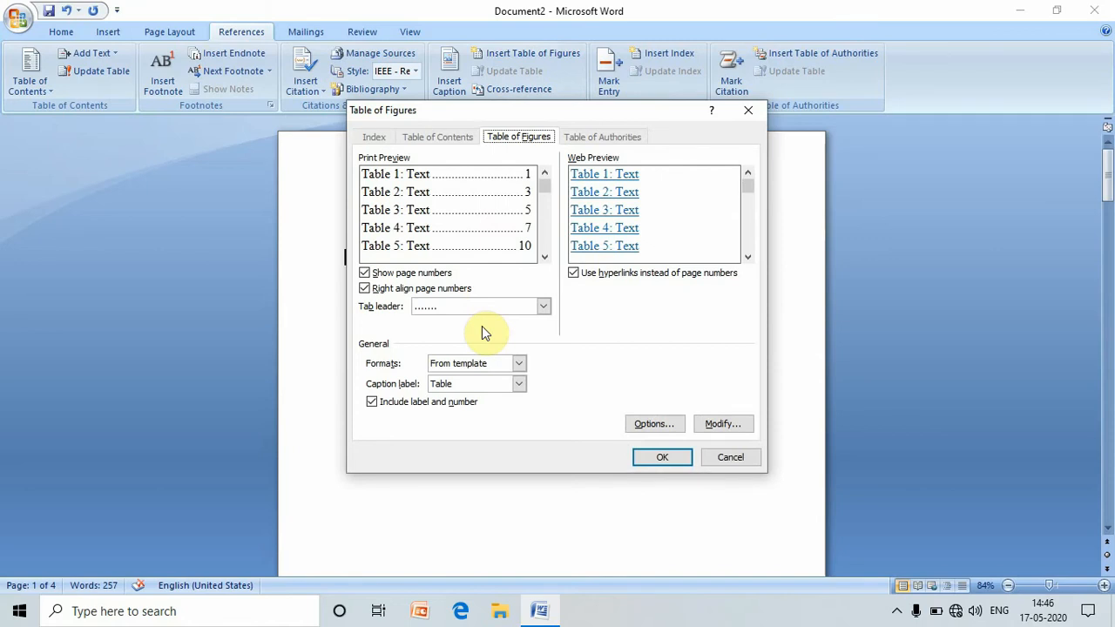
{"action": "left_click", "coordinate": [543, 306]}
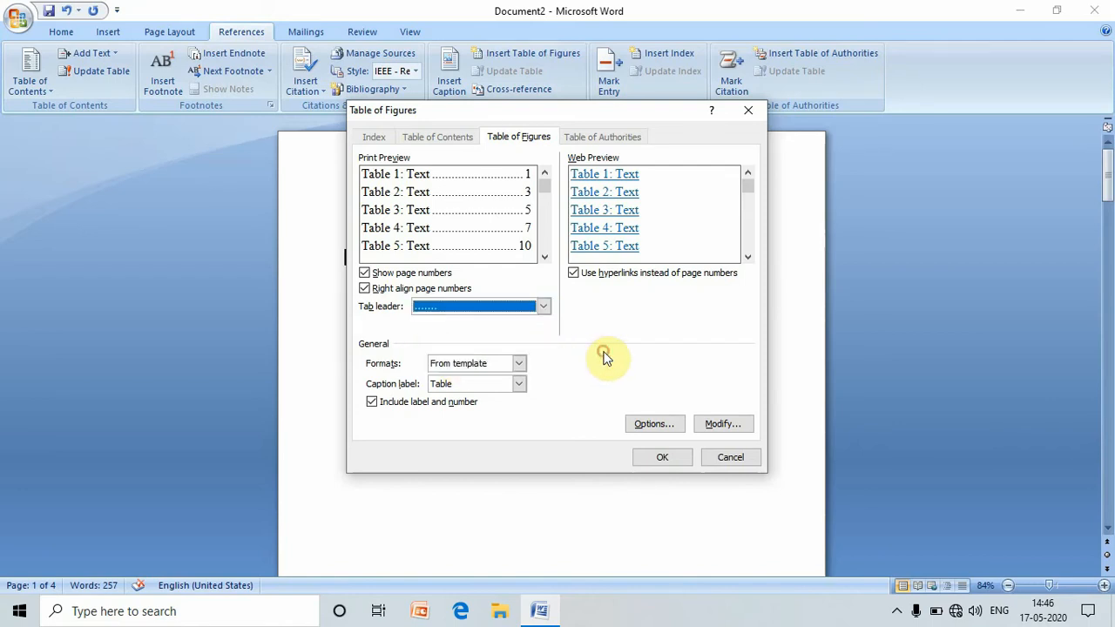
{"action": "mouse_move", "coordinate": [390, 384]}
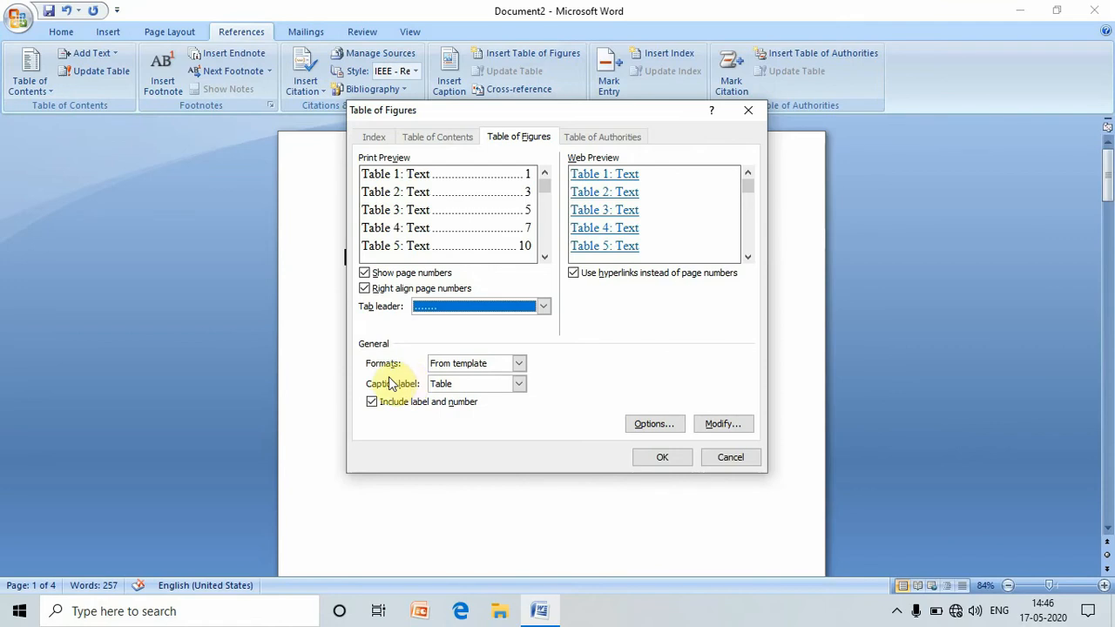
{"action": "left_click", "coordinate": [519, 383]}
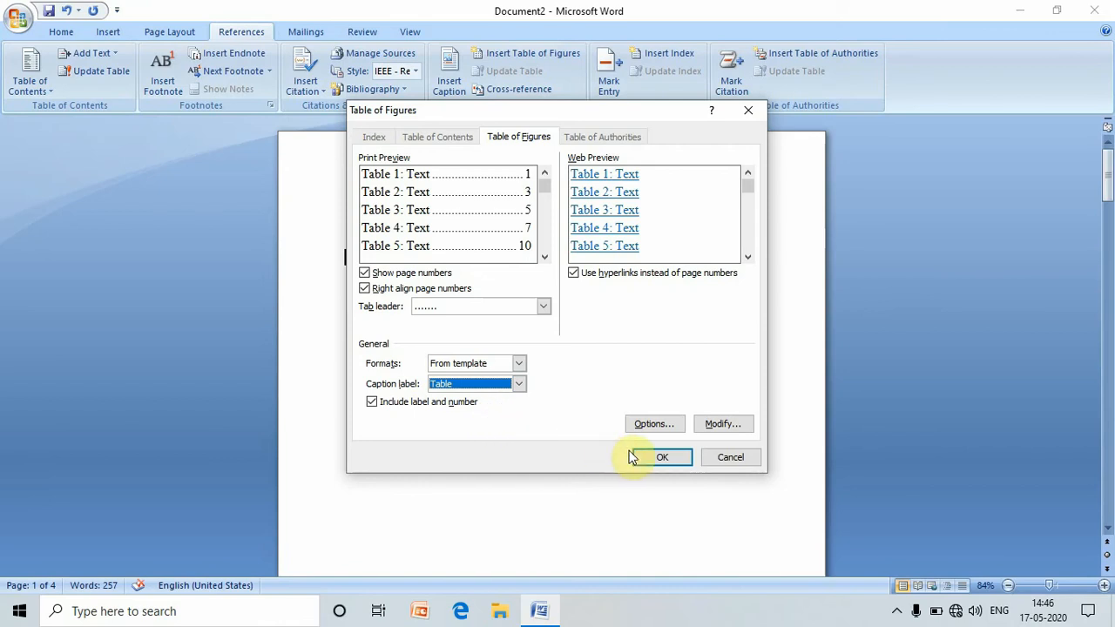
{"action": "left_click", "coordinate": [662, 457]}
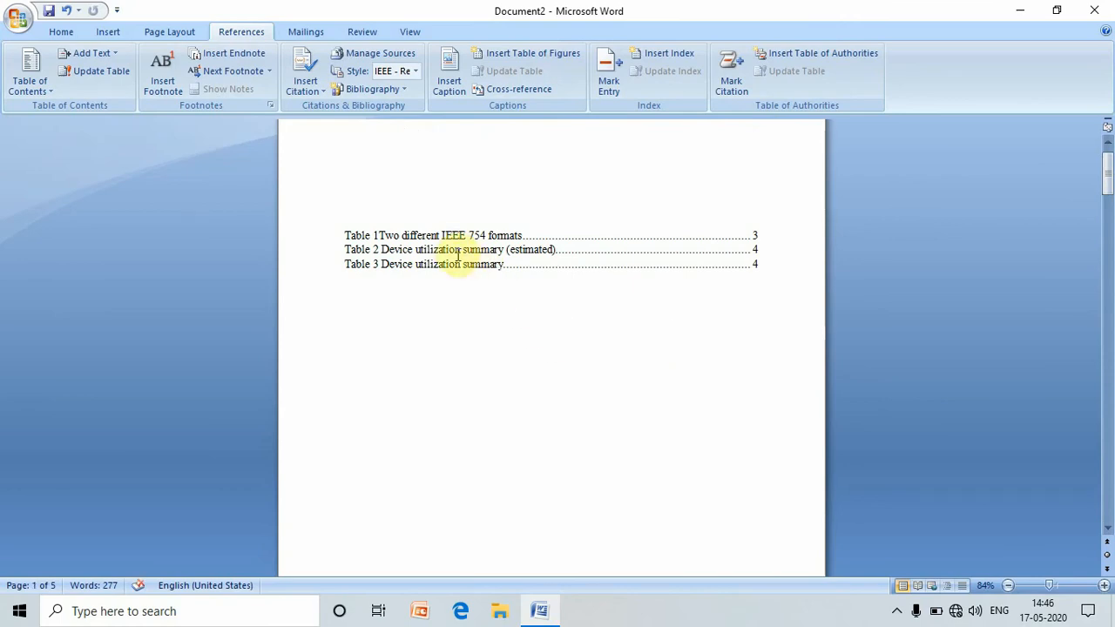
{"action": "mouse_move", "coordinate": [457, 251]}
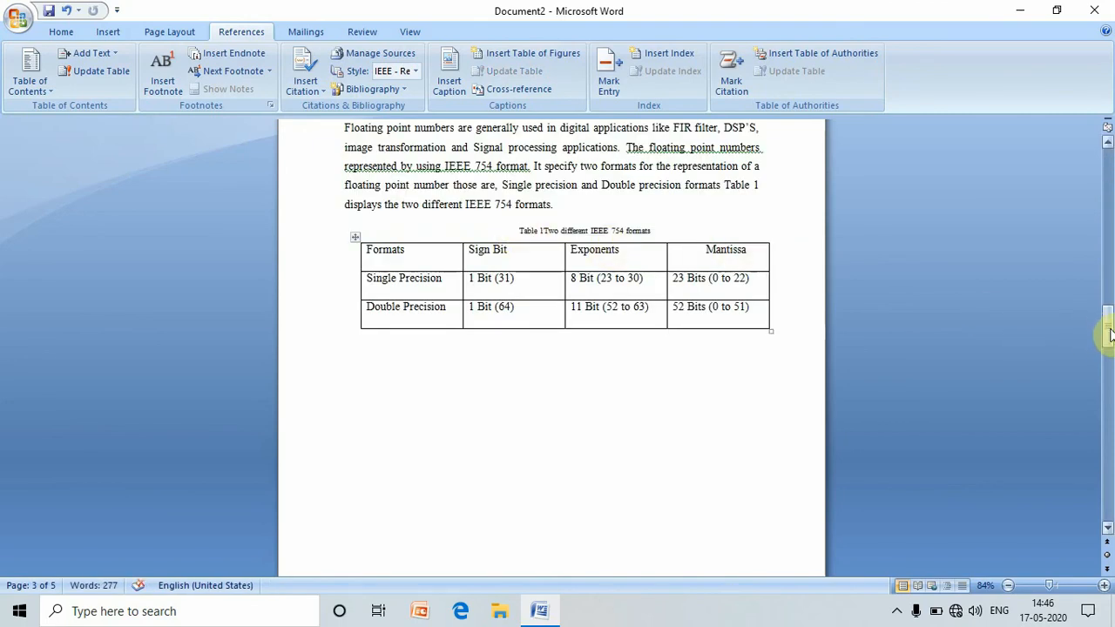
Step: Scroll to page 3 to verify Table 1 and the Chapter 2 heading
{"action": "scroll", "scroll_direction": "down", "scroll_amount": 3}
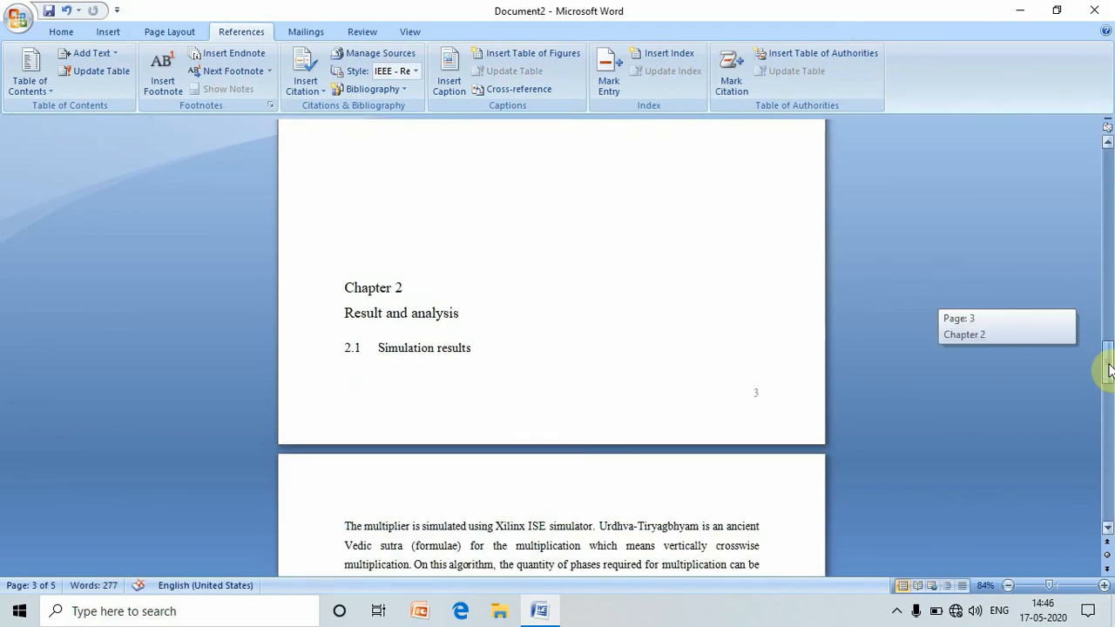